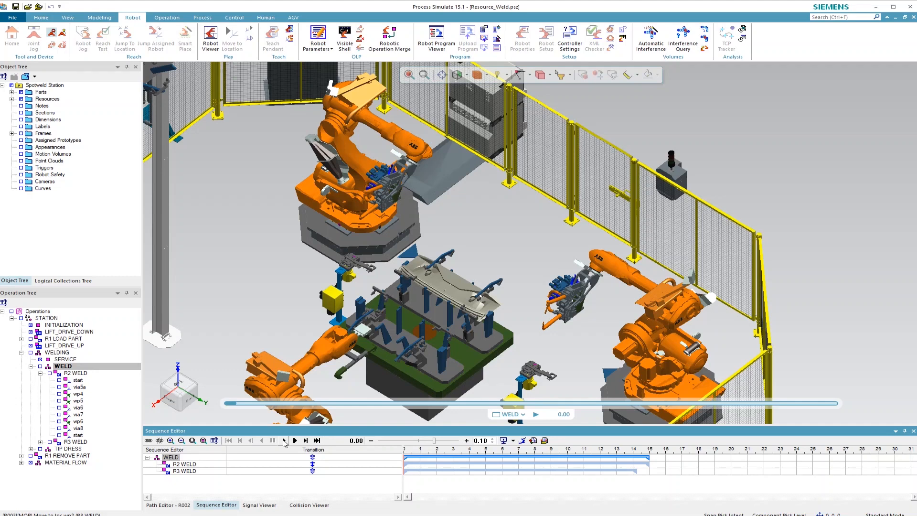
# - Run the welding simulation, stop where the robots collide, and rewind it to the start
pyautogui.click(295, 440)
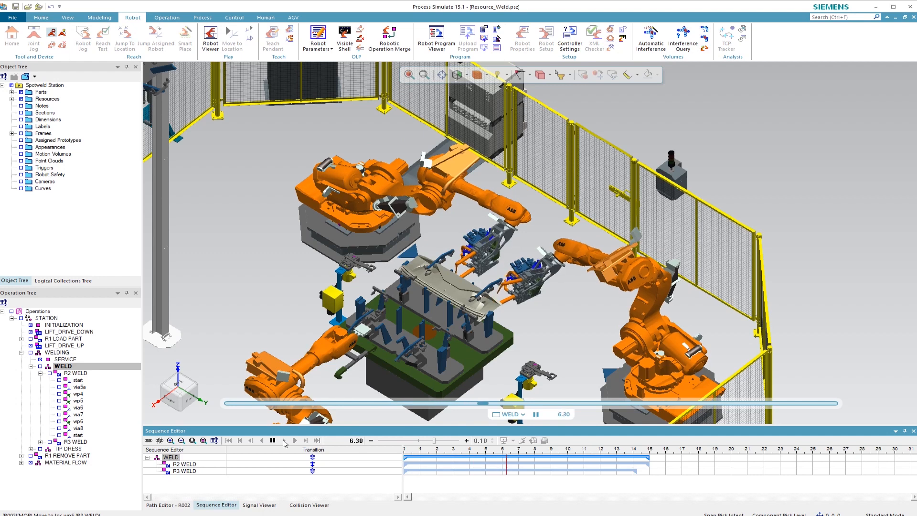
pyautogui.click(295, 440)
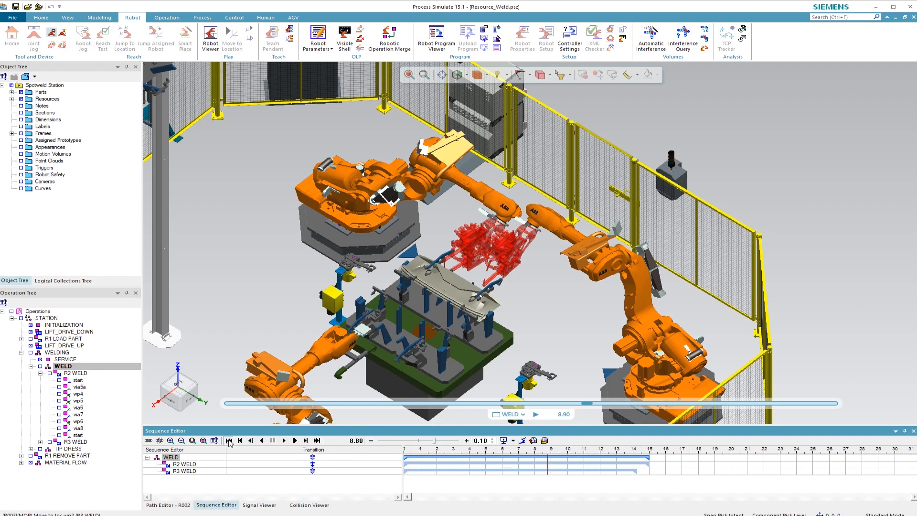
pyautogui.click(229, 441)
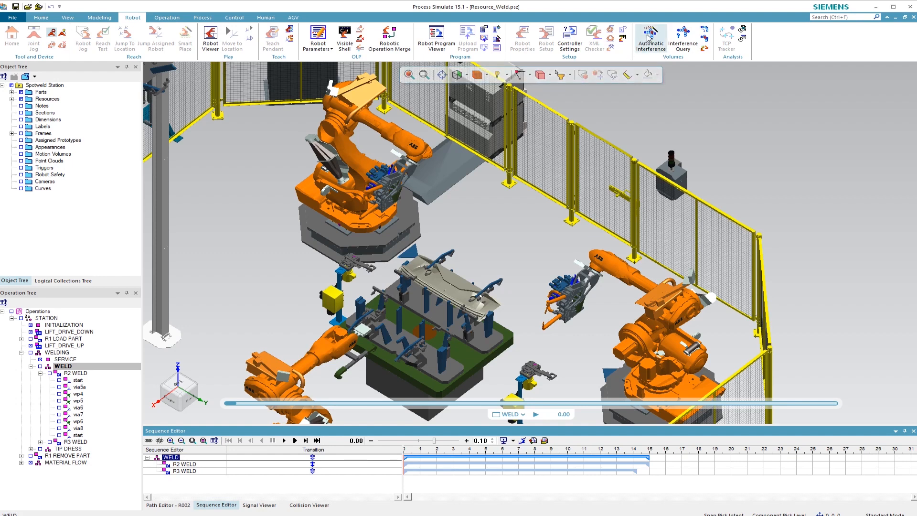
pyautogui.moveTo(650, 37)
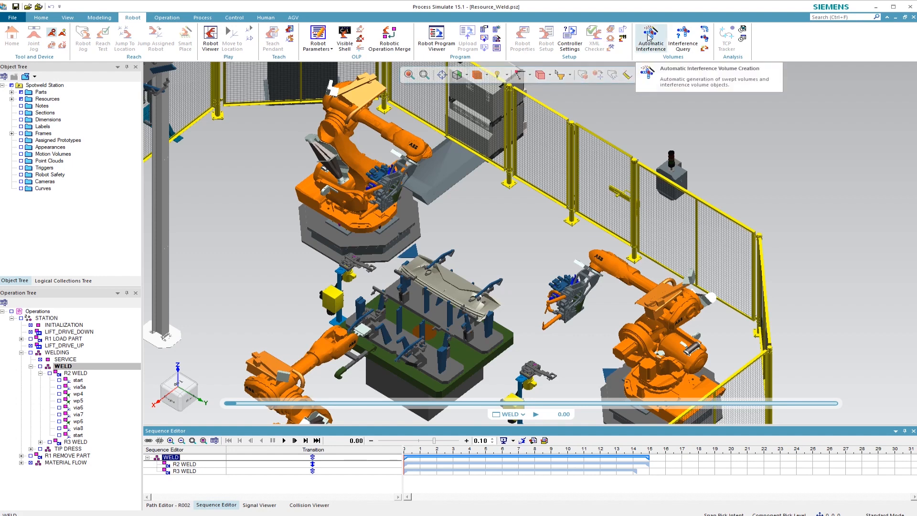
# - Generate automatic interference volumes for the R2 WELD and R3 WELD operations
pyautogui.click(649, 39)
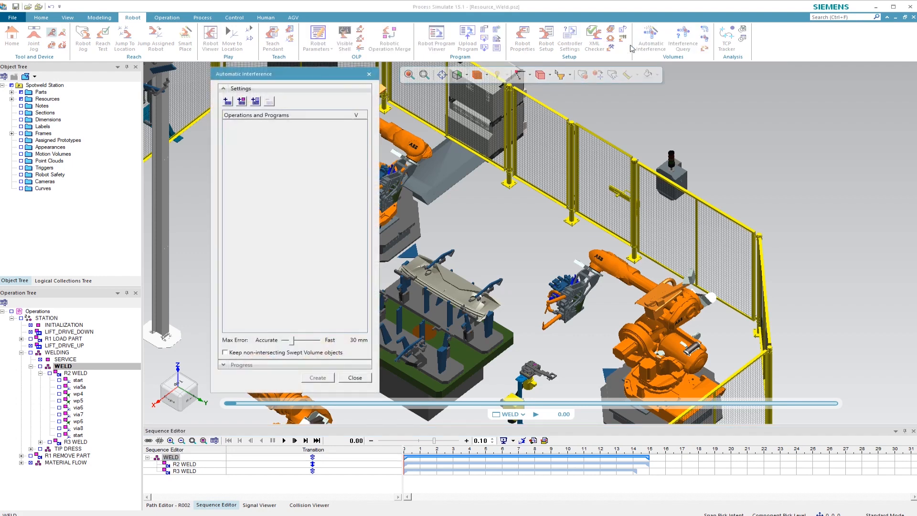
pyautogui.click(228, 101)
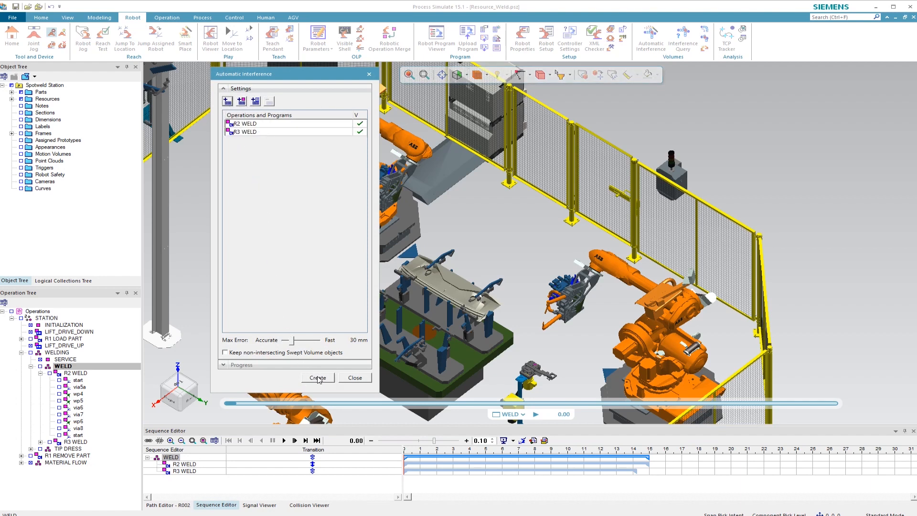
pyautogui.click(317, 378)
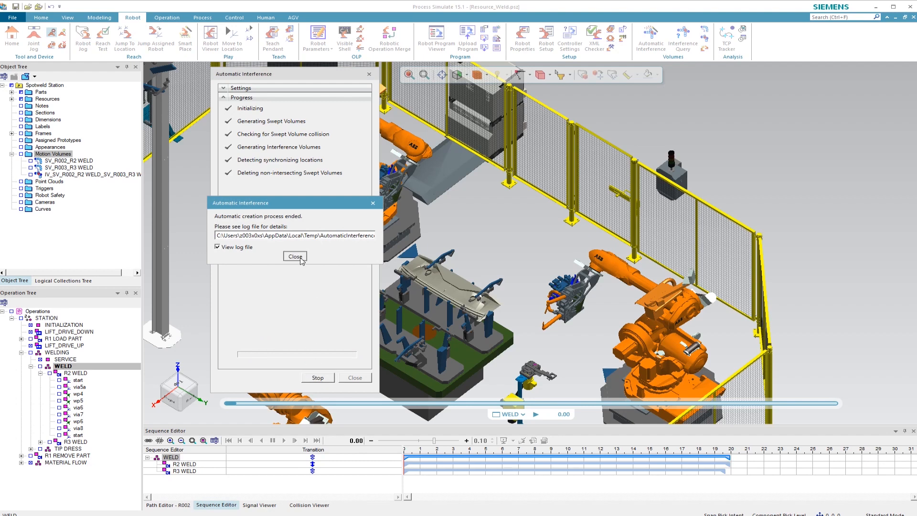
pyautogui.click(295, 256)
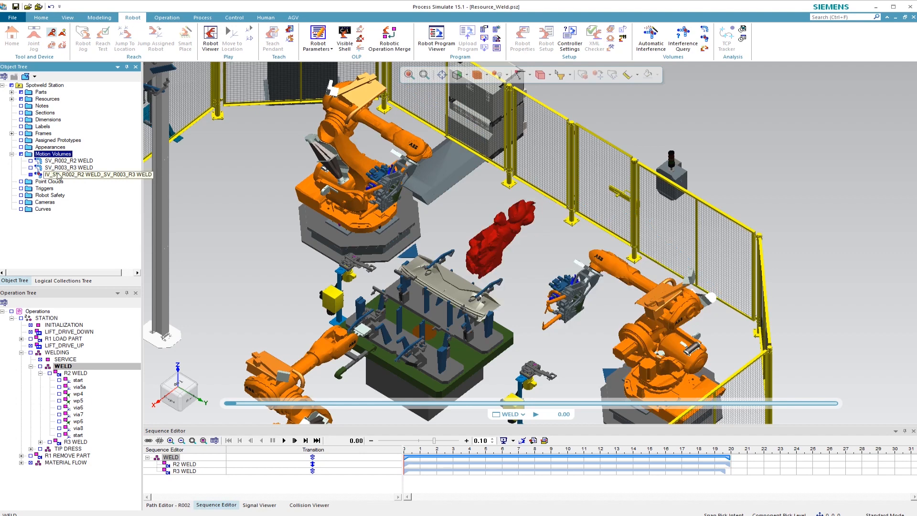
# - Run an interference query on volume IV_SV_R002_R2 WELD_SV_R003_R3 WELD
pyautogui.click(88, 174)
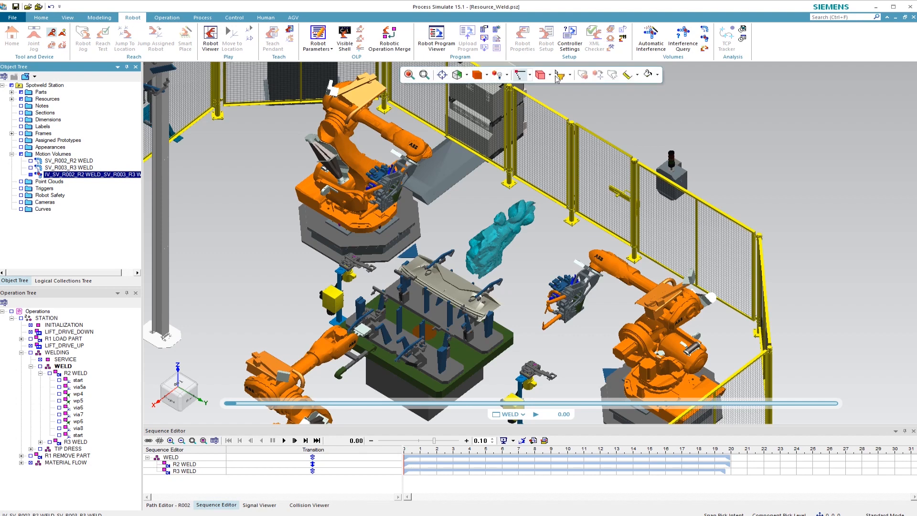
pyautogui.click(683, 38)
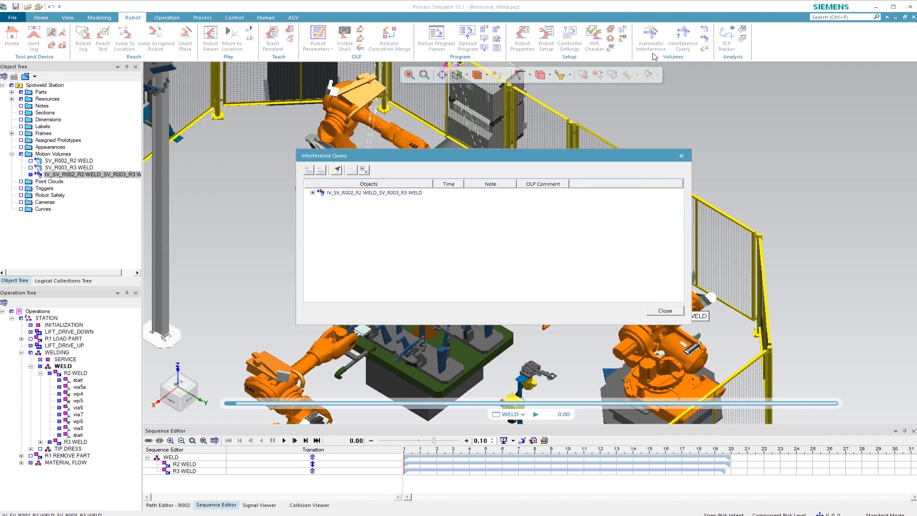
# - Review R2 WELD entry/exit locations via5a and via7 and their comments in R002's path
pyautogui.click(373, 192)
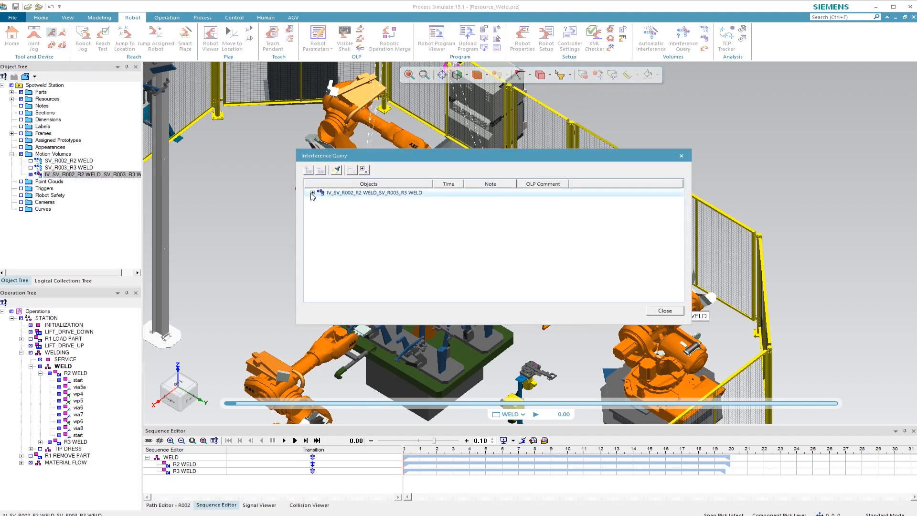
pyautogui.click(313, 193)
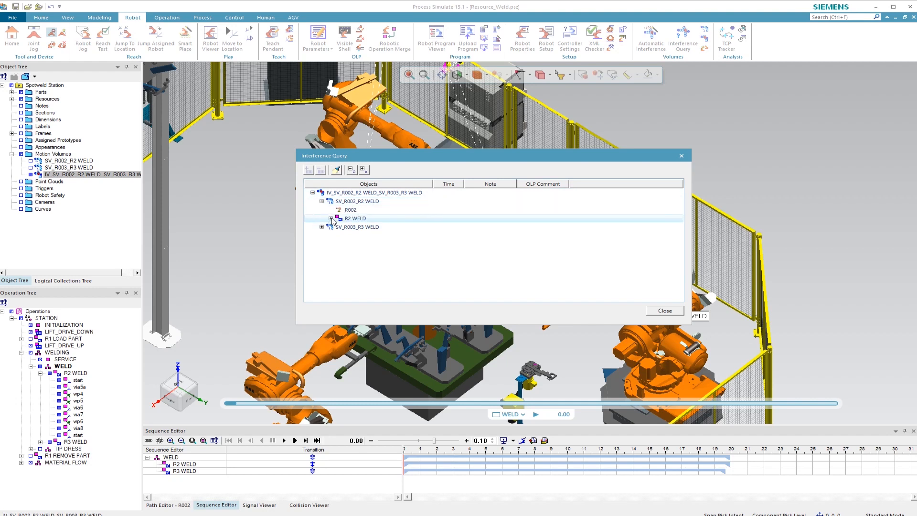
pyautogui.click(331, 219)
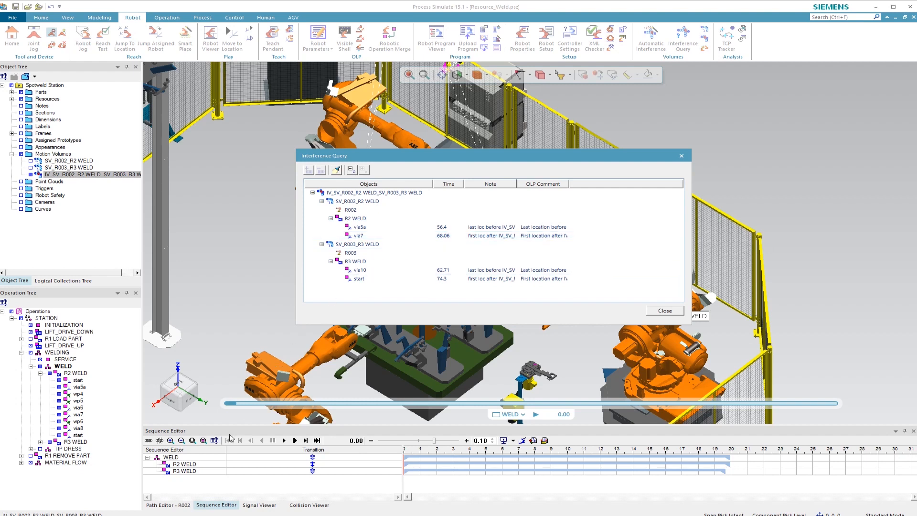
pyautogui.click(168, 505)
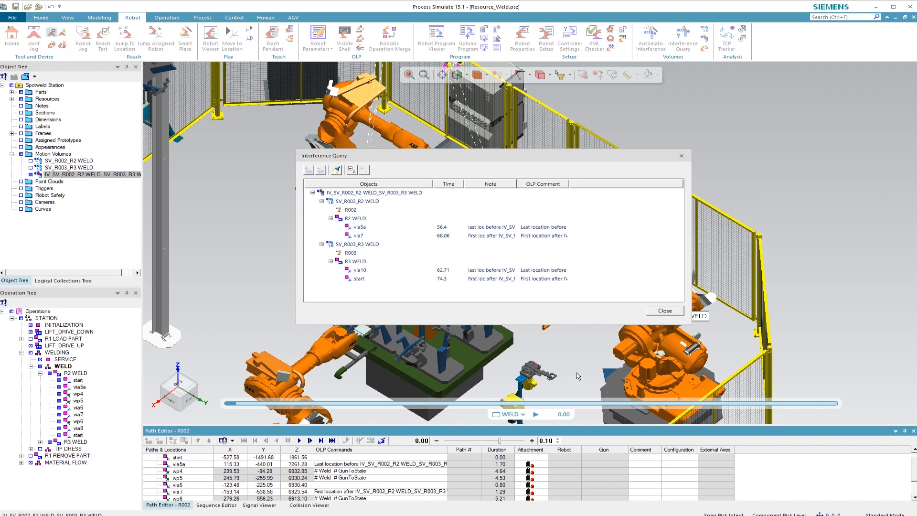
pyautogui.click(664, 310)
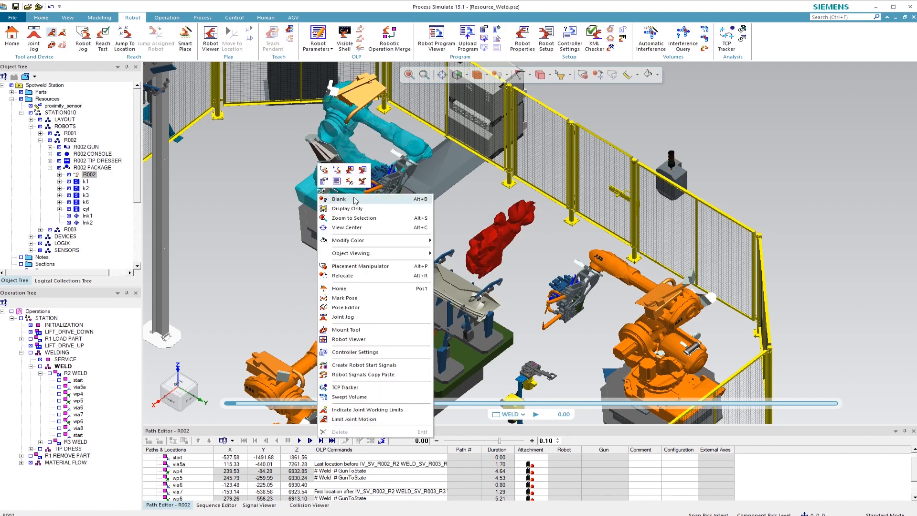
# - Give R002 a boolean input signal '2 reqzone' and output signal '2 reqzoneok'
pyautogui.click(349, 375)
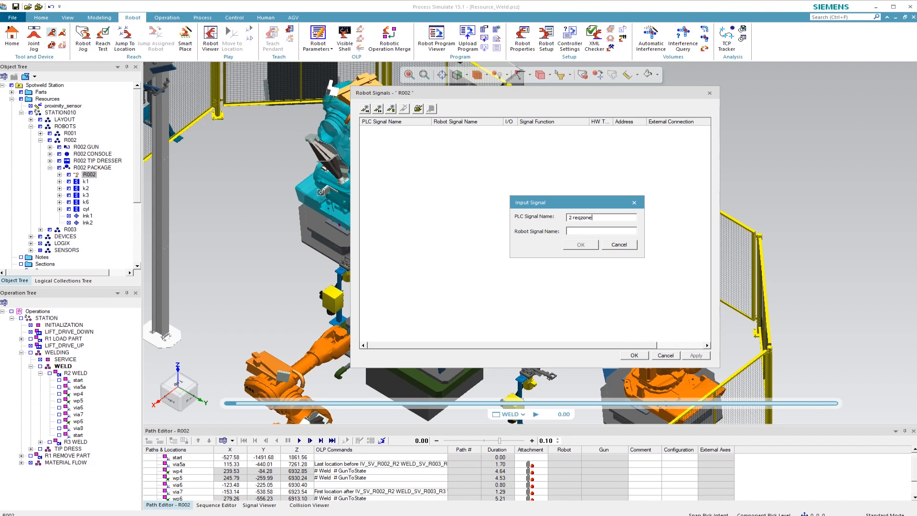
pyautogui.write('2 reqz')
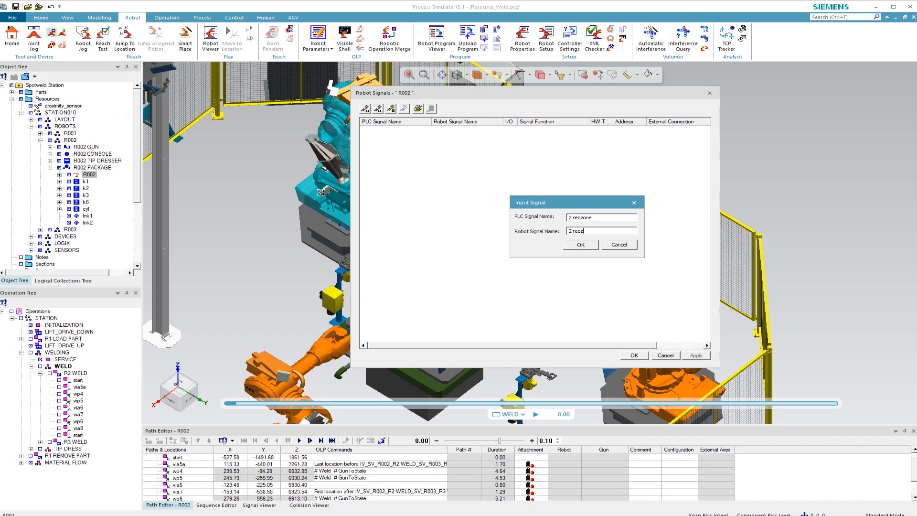
pyautogui.click(580, 245)
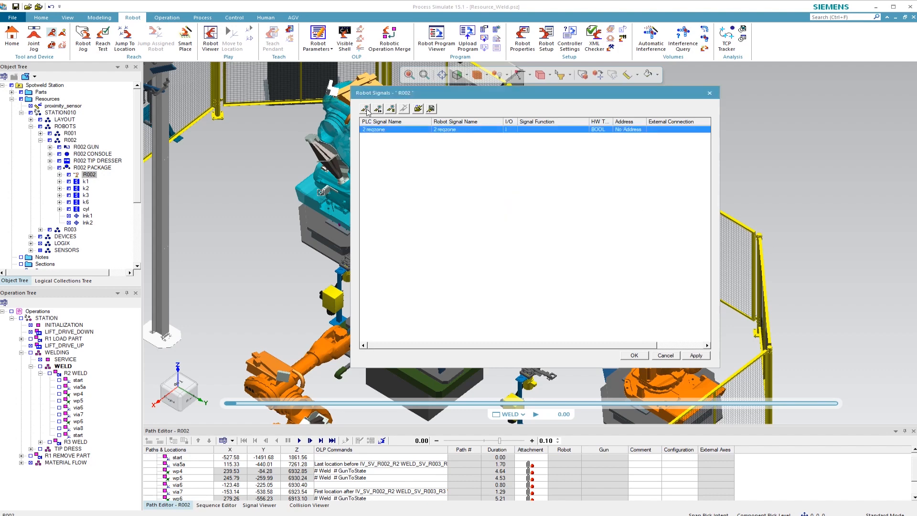
pyautogui.click(378, 109)
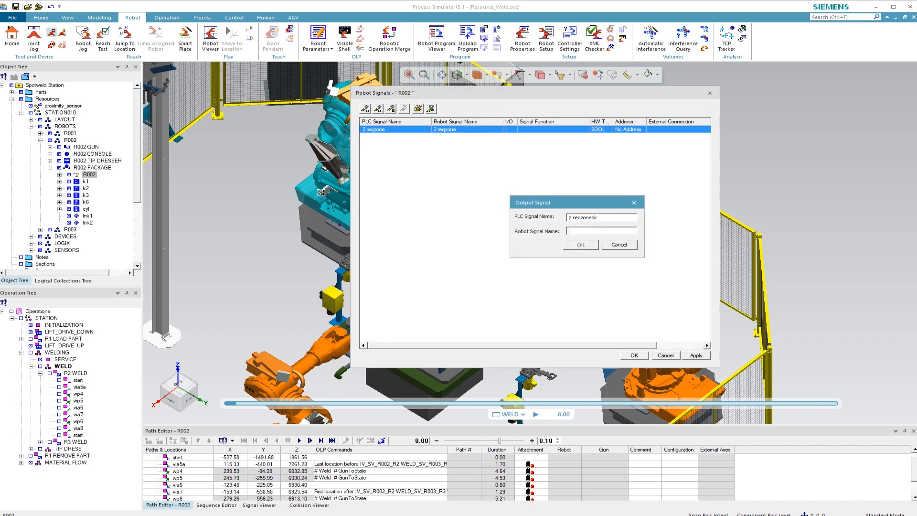
pyautogui.write('2 reqzoneok')
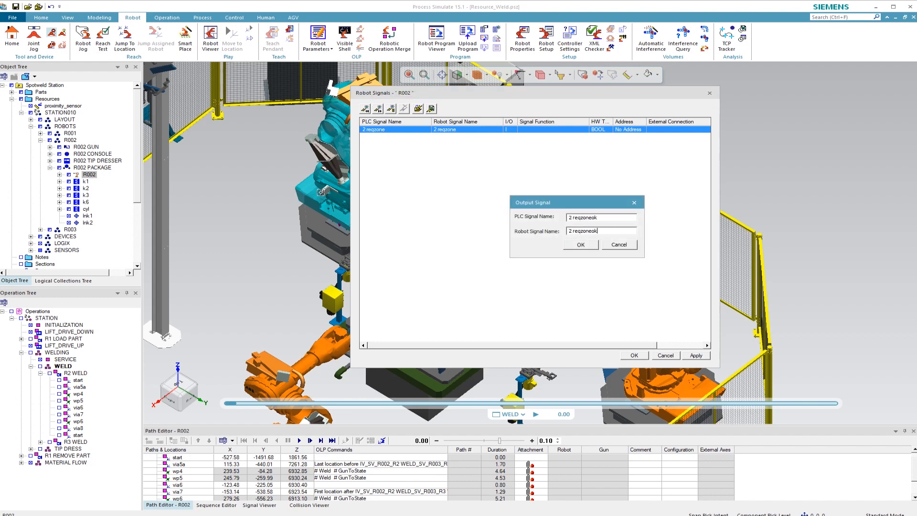
pyautogui.click(580, 244)
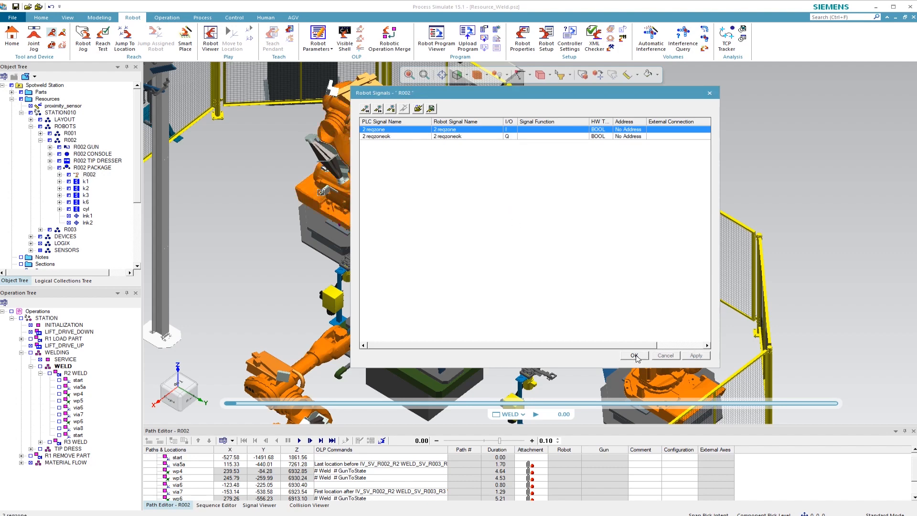
pyautogui.click(635, 355)
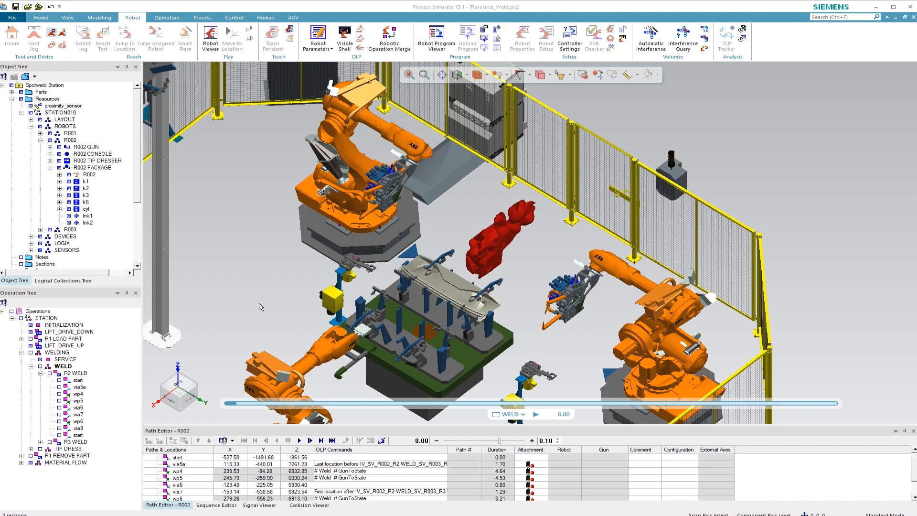
pyautogui.moveTo(352, 467)
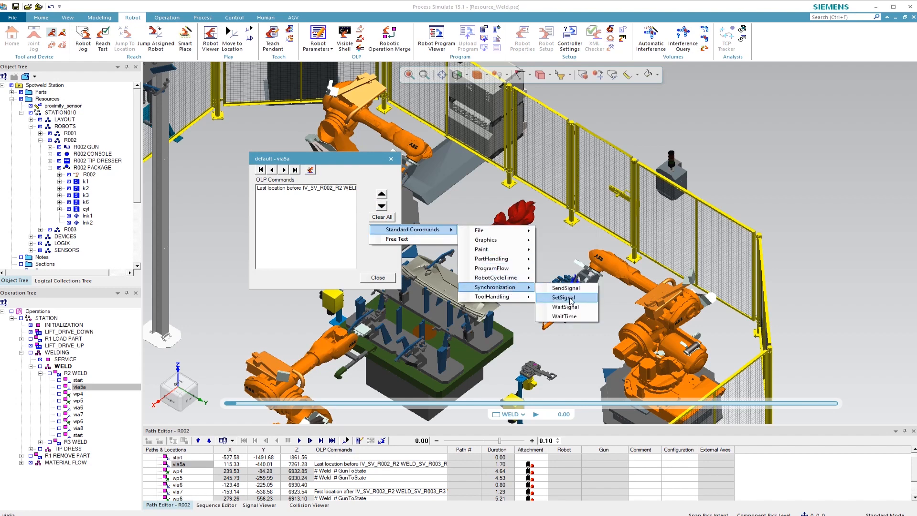
# - At via5a, add SetSignal 2 reqzone = 1 and a wait on 2 reqzoneok
pyautogui.click(563, 298)
pyautogui.write('1')
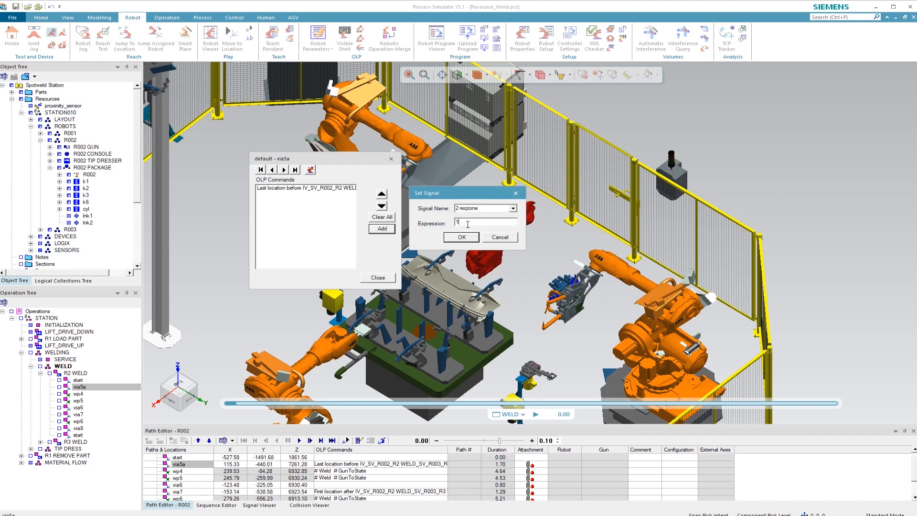
pyautogui.click(461, 237)
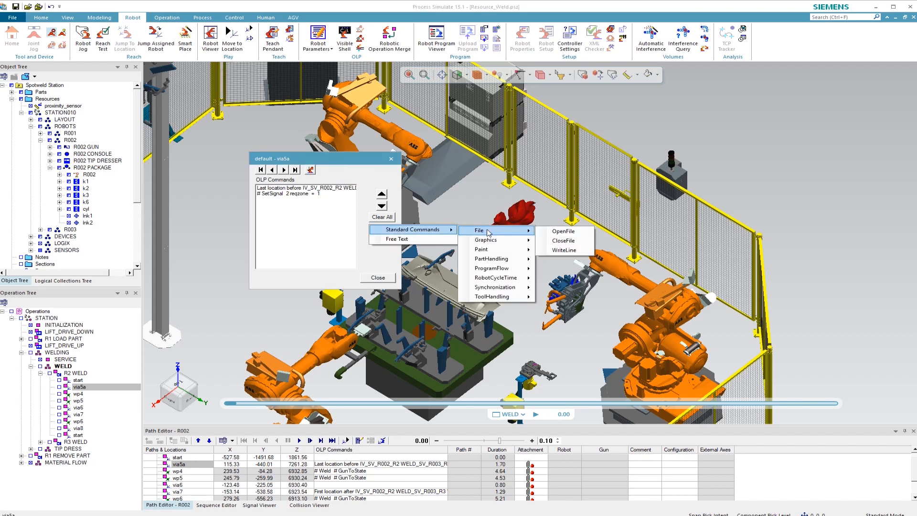
pyautogui.moveTo(495, 287)
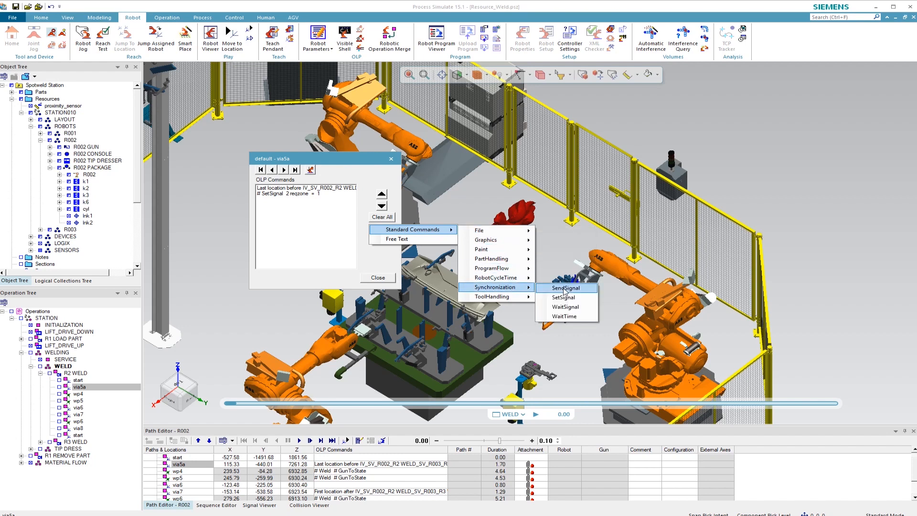
pyautogui.click(565, 307)
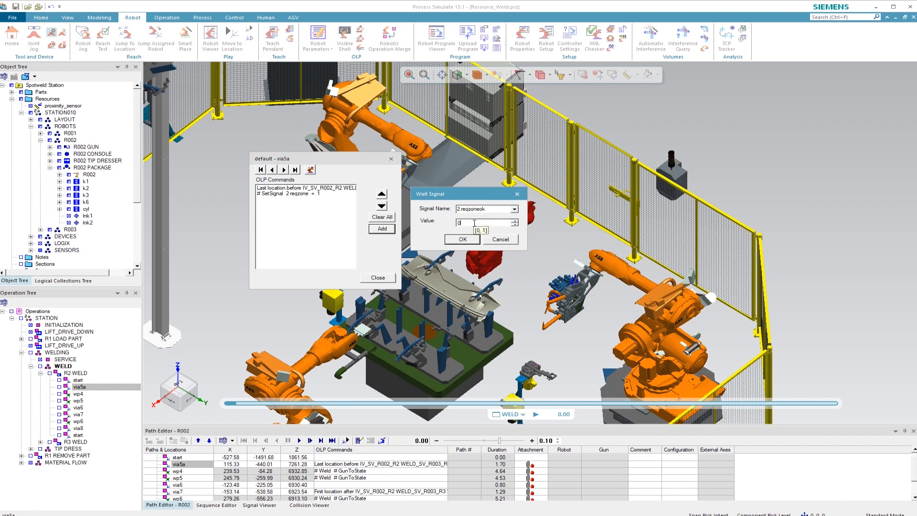
pyautogui.click(461, 240)
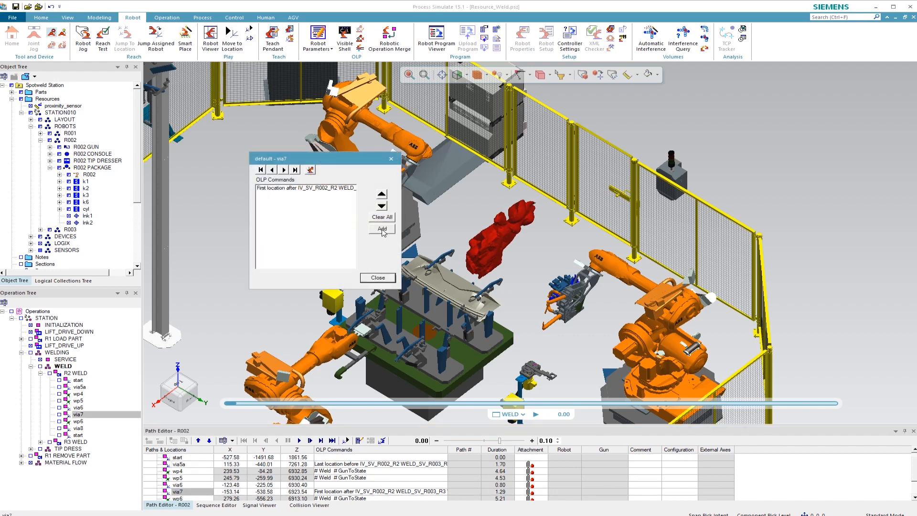
# - At via7, add SetSignal 2 reqzone = 0 and a wait on 2 reqzoneok
pyautogui.click(409, 229)
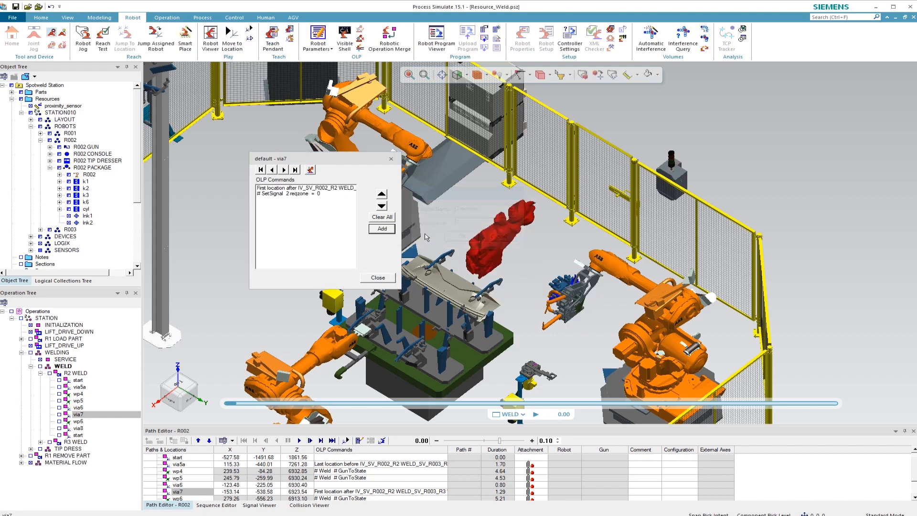
pyautogui.click(381, 228)
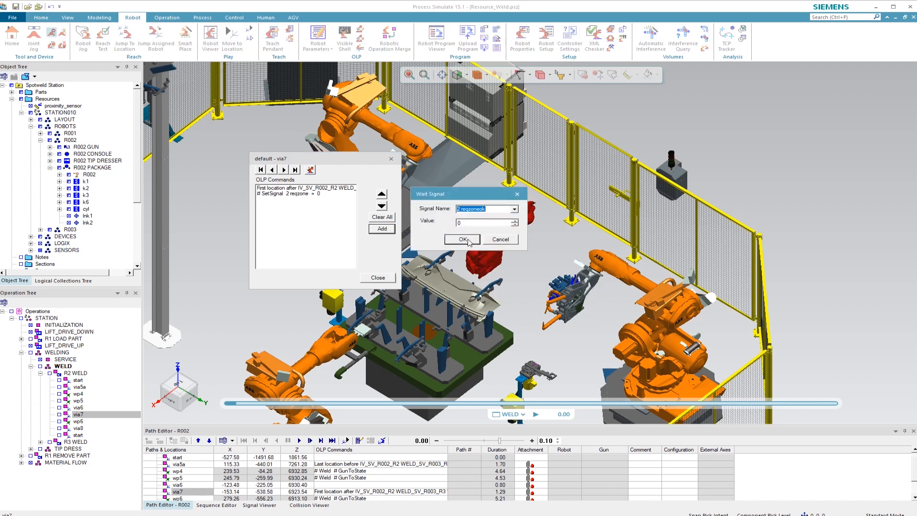
pyautogui.click(461, 239)
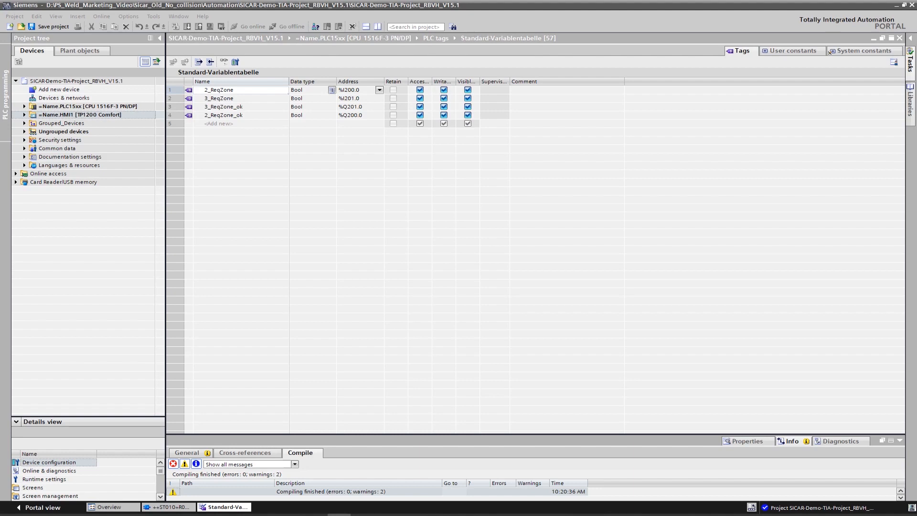
pyautogui.moveTo(247, 320)
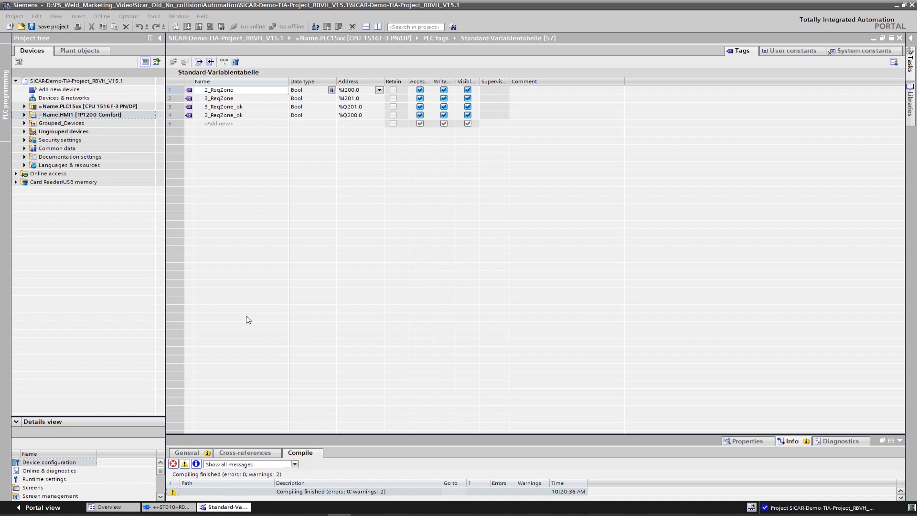
pyautogui.moveTo(252, 133)
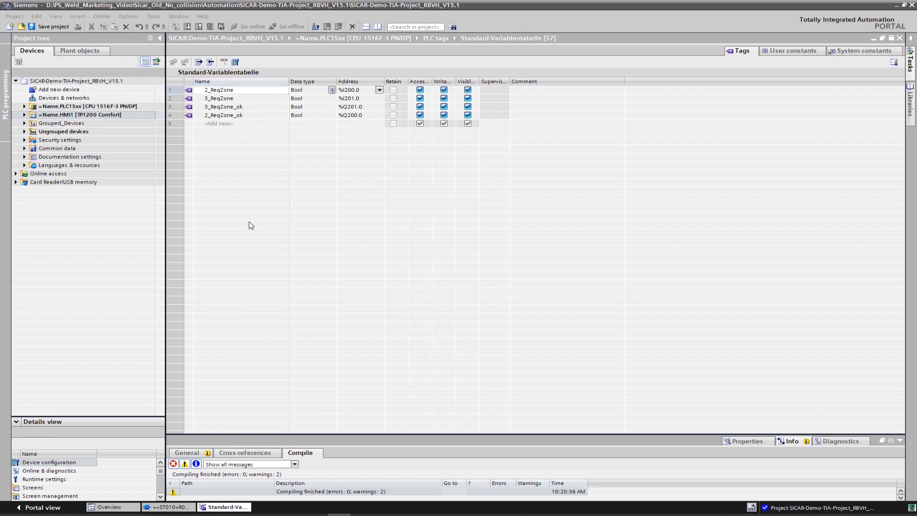
# - In ++ST010+R002/3_GRAPH_FB, add a NO 2_ReqZone and NC 3_ReqZone contact to T21
pyautogui.click(169, 508)
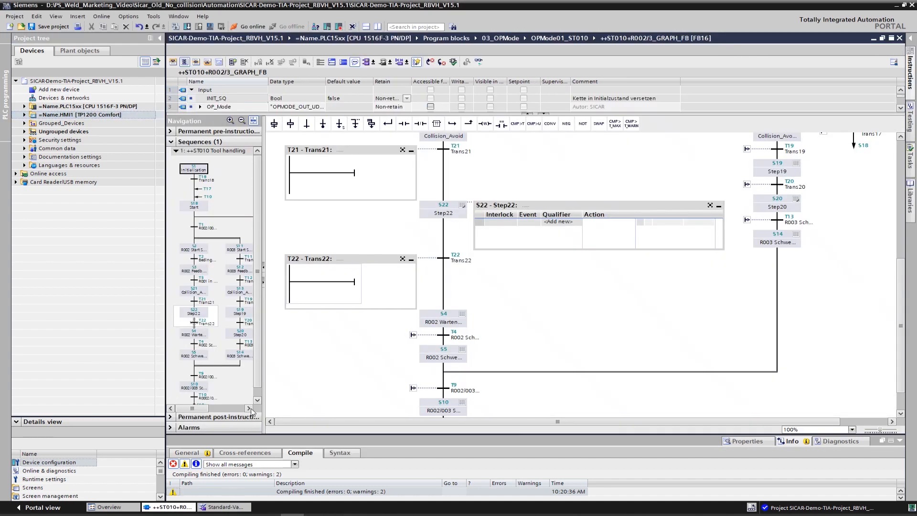
pyautogui.moveTo(343, 237)
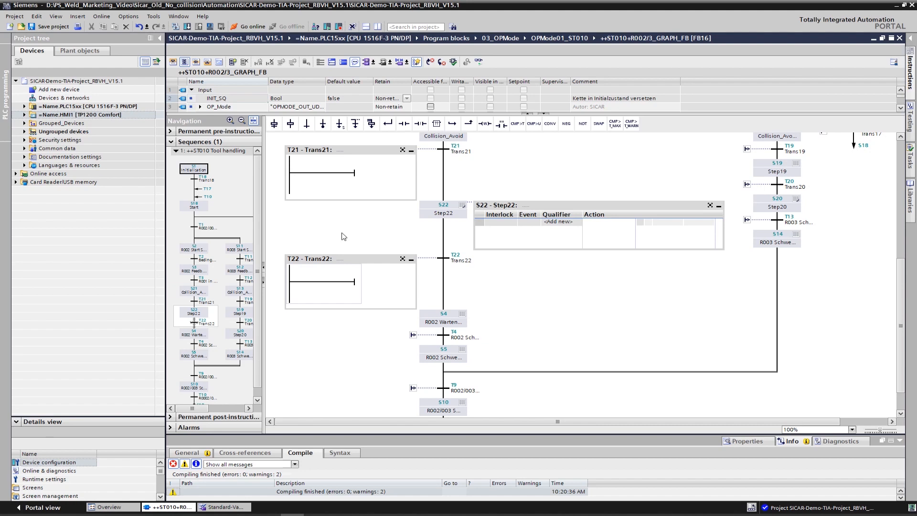
pyautogui.moveTo(377, 158)
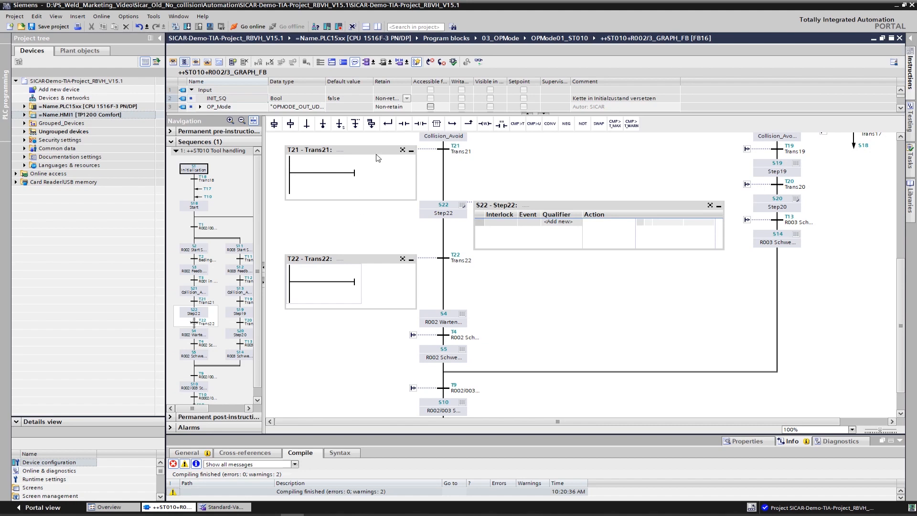
pyautogui.click(404, 124)
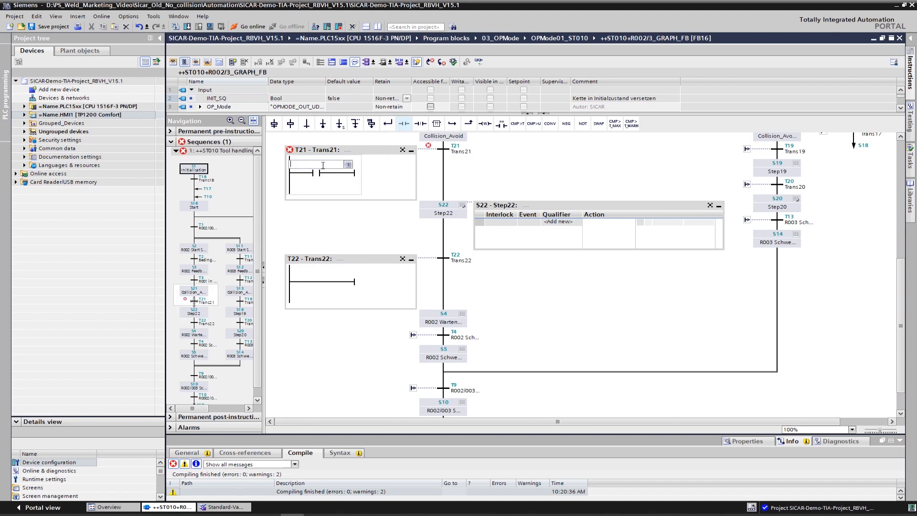
pyautogui.write('2_ReqZone"')
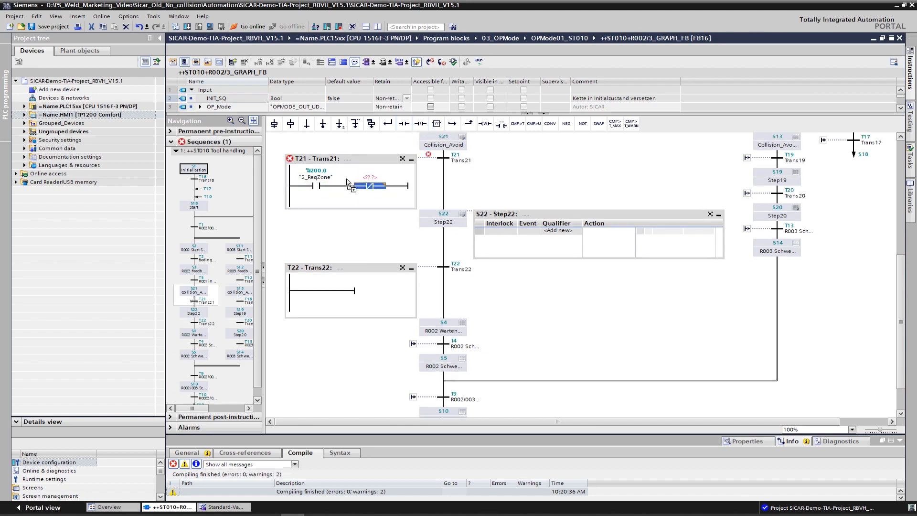
pyautogui.write('3_ReqZone"')
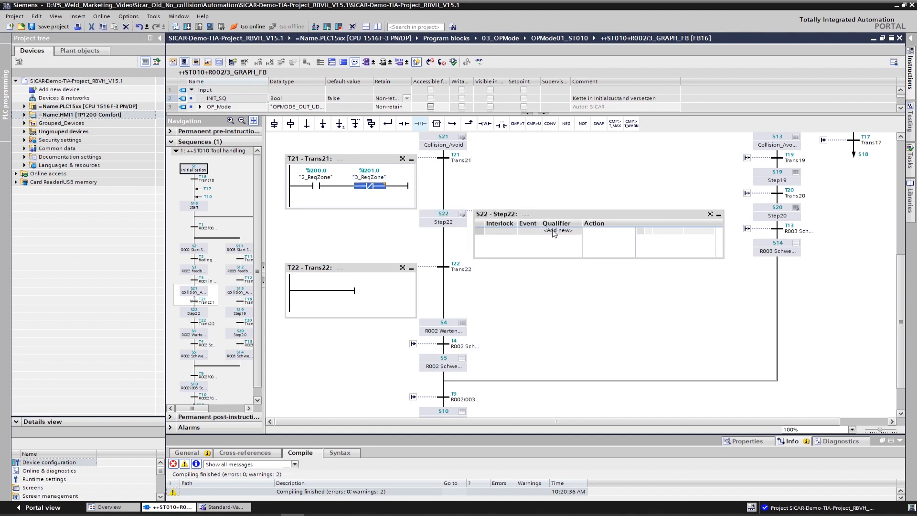
# - Give S22 an N action on 2_ReqZone_ok and add a NC zone 2 contact to T22
pyautogui.click(557, 230)
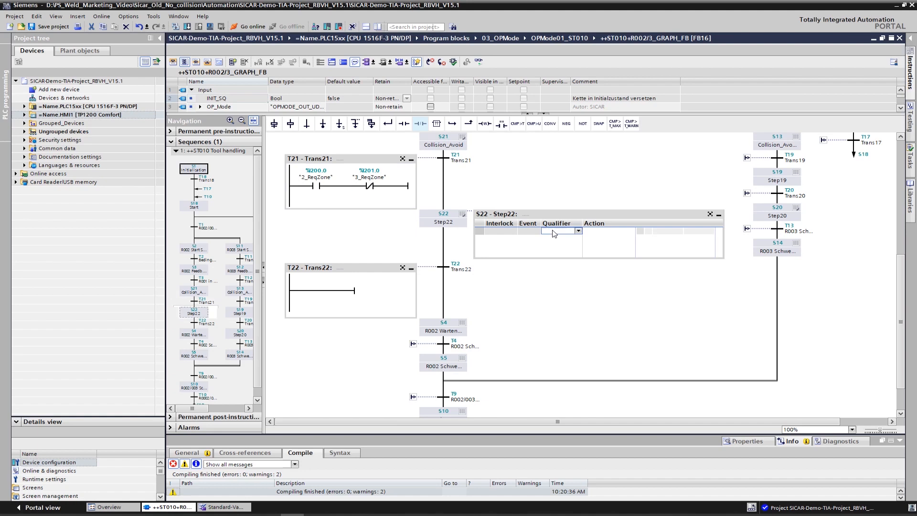
pyautogui.click(556, 230)
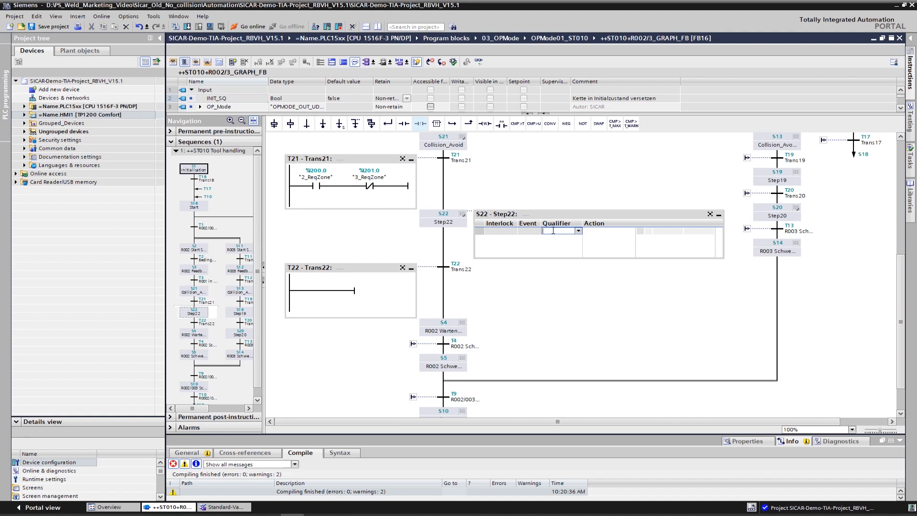
pyautogui.click(578, 231)
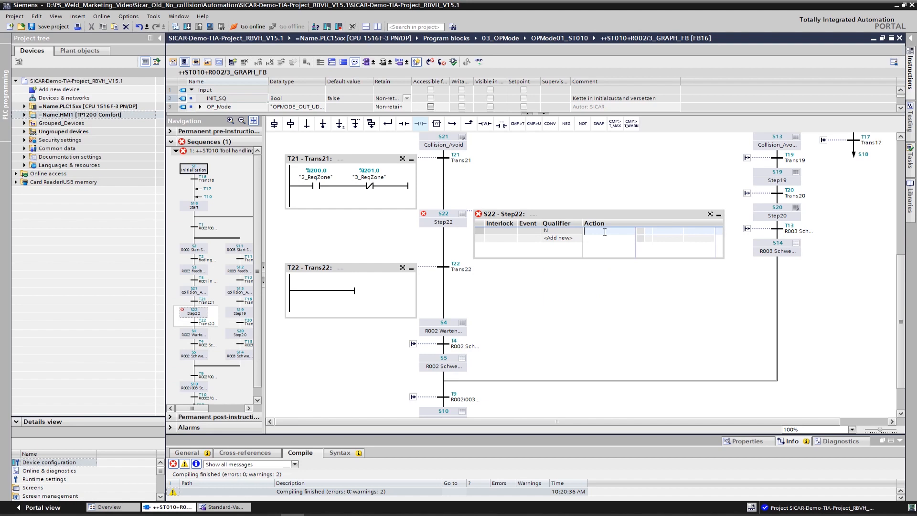
pyautogui.write('2_ReqZone_ok"')
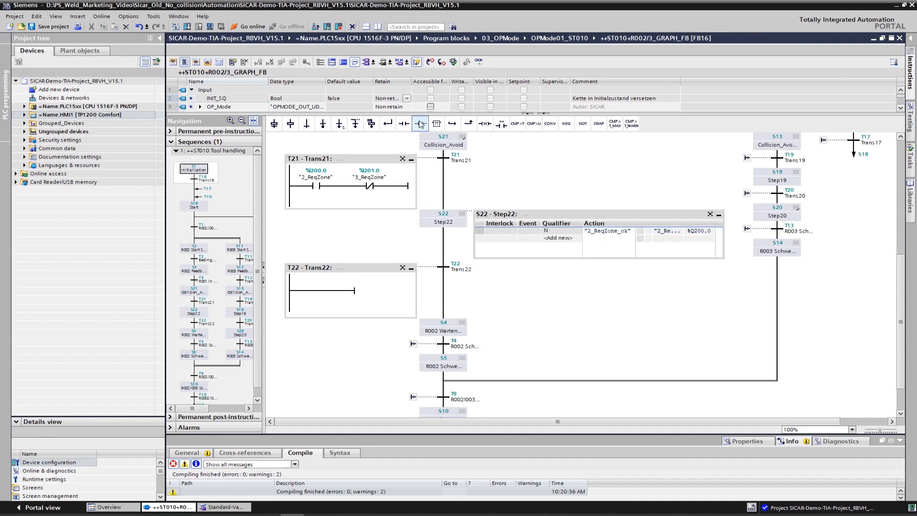
pyautogui.click(316, 283)
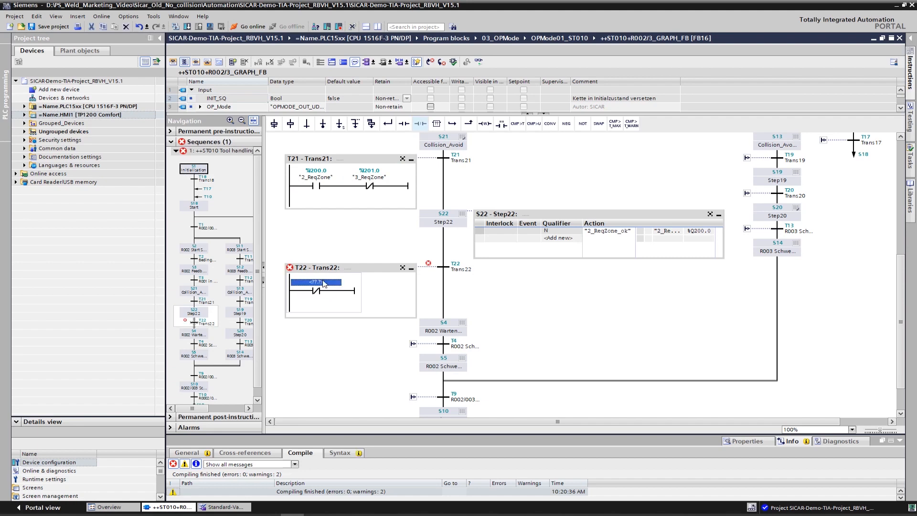
pyautogui.write('2')
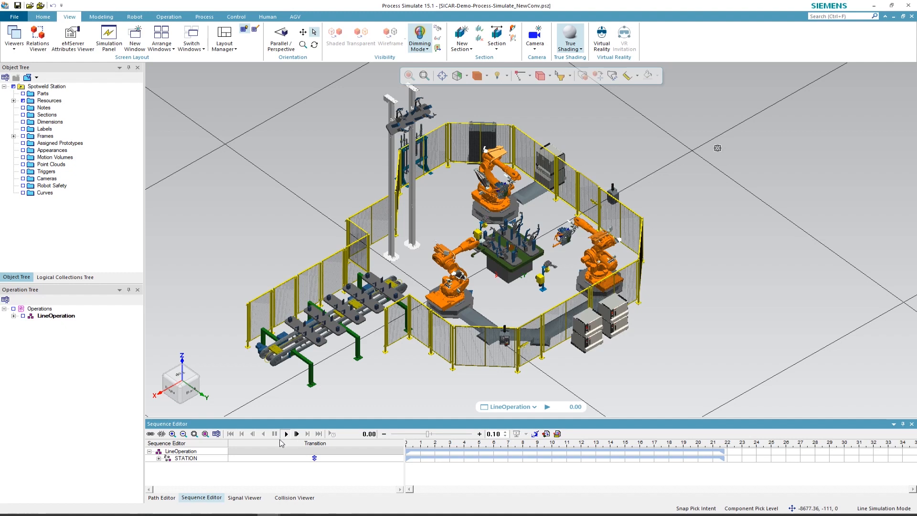
# - Start the LineOperation line simulation from the Sequence Editor
pyautogui.click(285, 433)
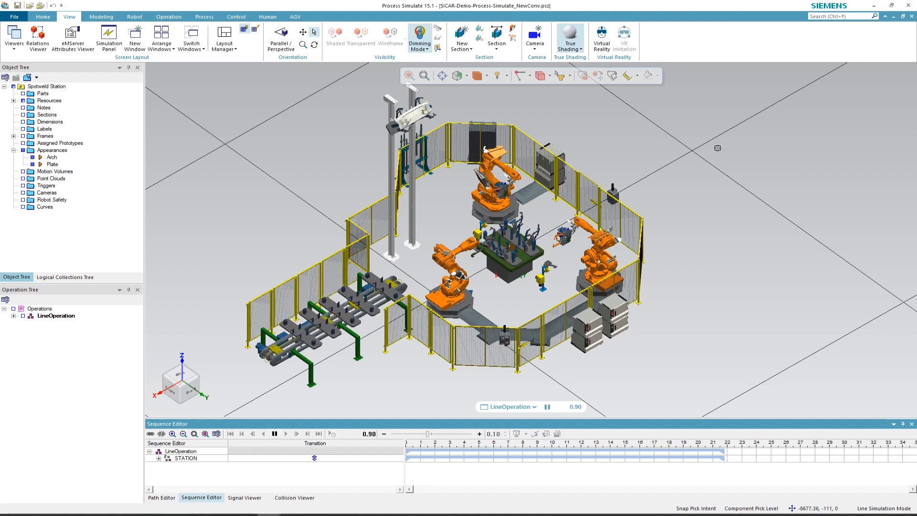
pyautogui.click(285, 434)
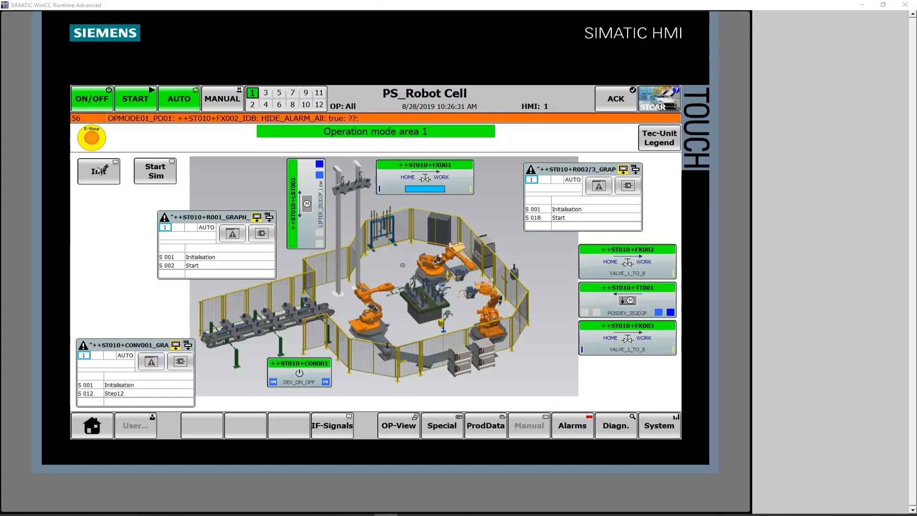
# - Press Init and then Start Sim on the PS_Robot Cell HMI screen
pyautogui.click(99, 171)
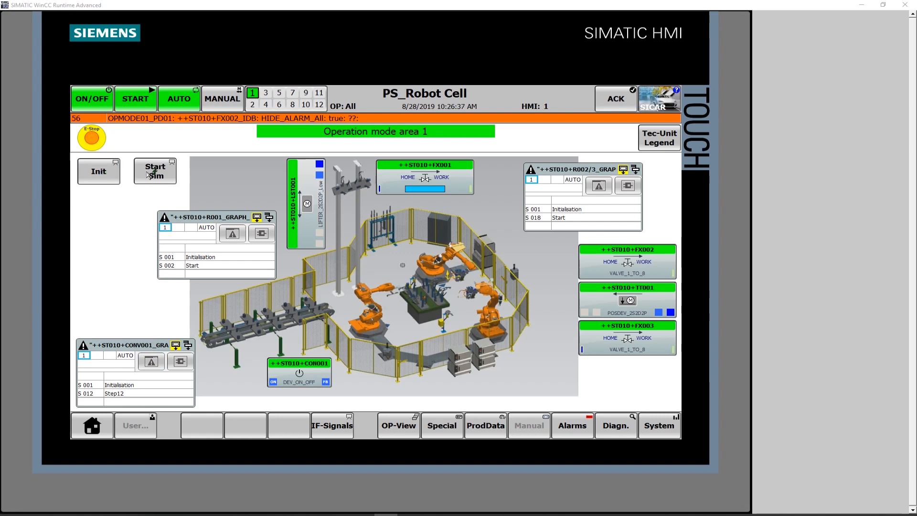
pyautogui.click(154, 171)
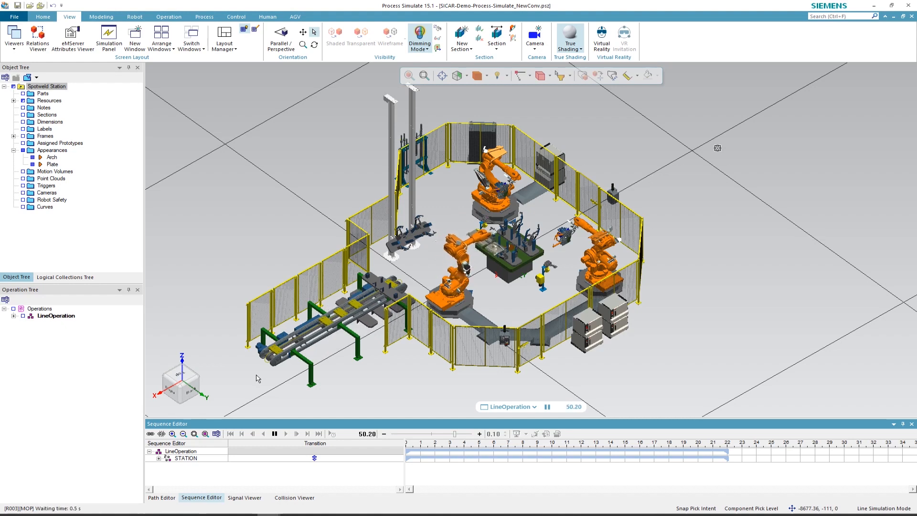
# - Let the line simulation run past 105 seconds while robots pick, place and weld
pyautogui.click(286, 434)
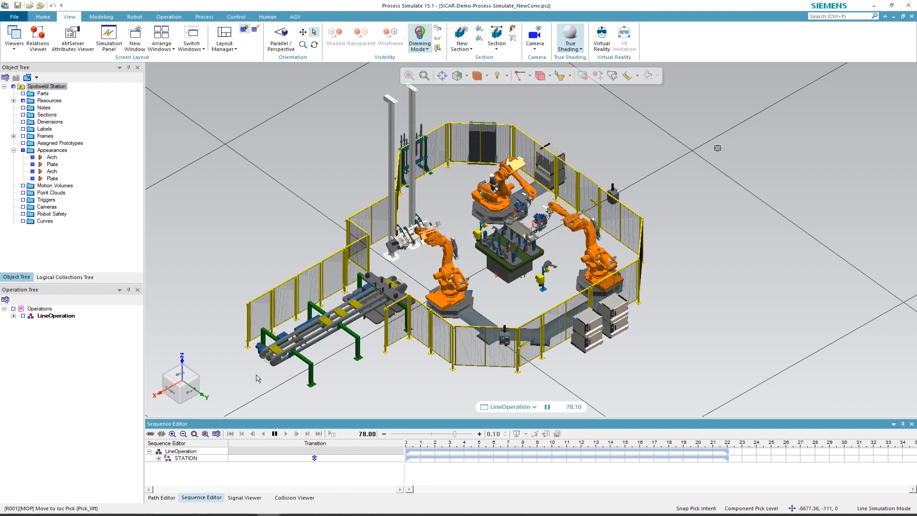
pyautogui.click(286, 433)
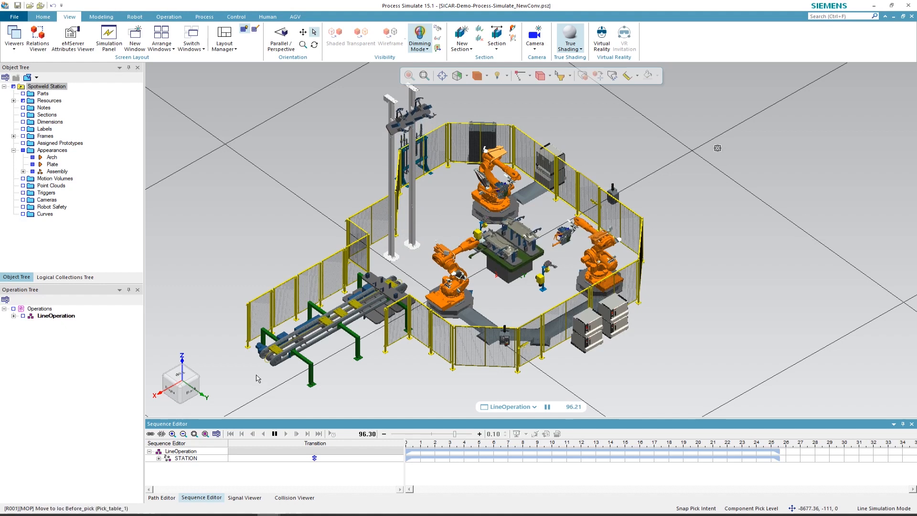
pyautogui.click(274, 434)
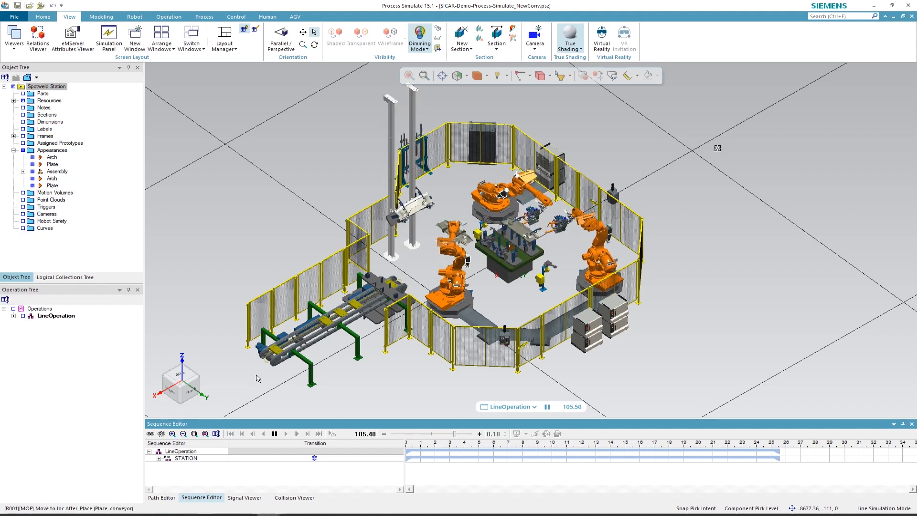